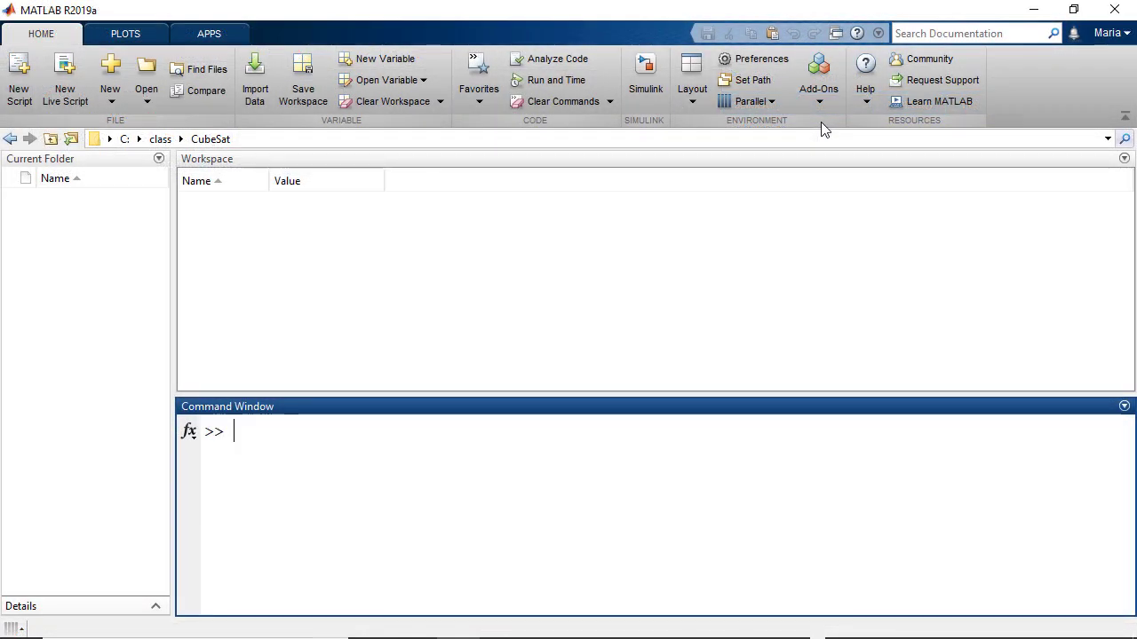
Search the Add-On Explorer for 'cubesat' and select the Aerospace Blockset CubeSat Simulation Library result.
left_click(817, 78)
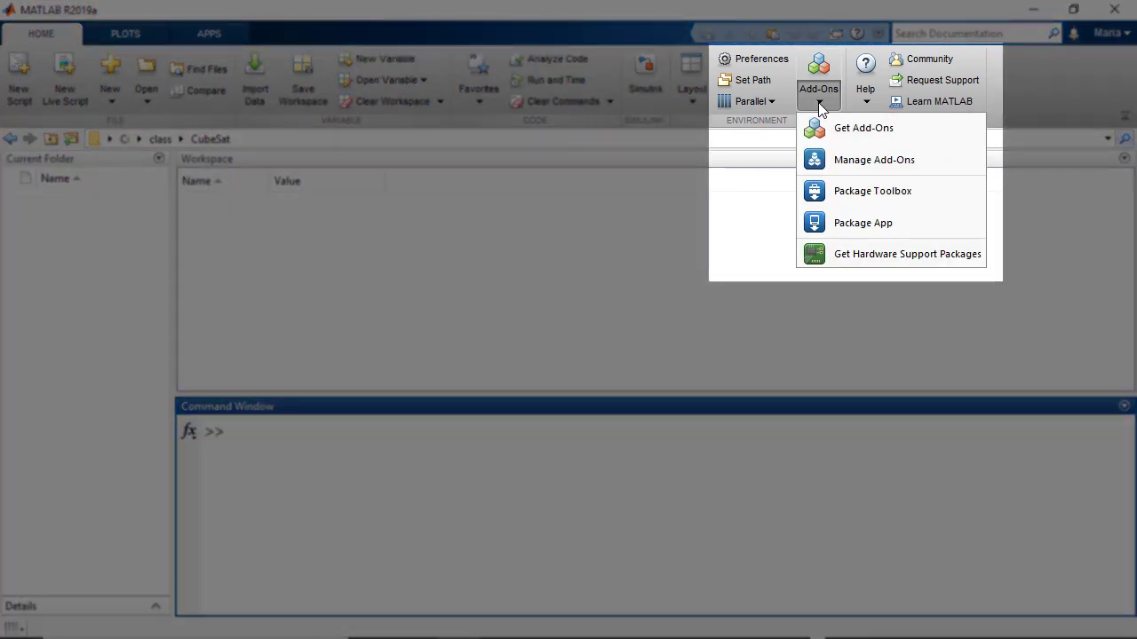
left_click(863, 128)
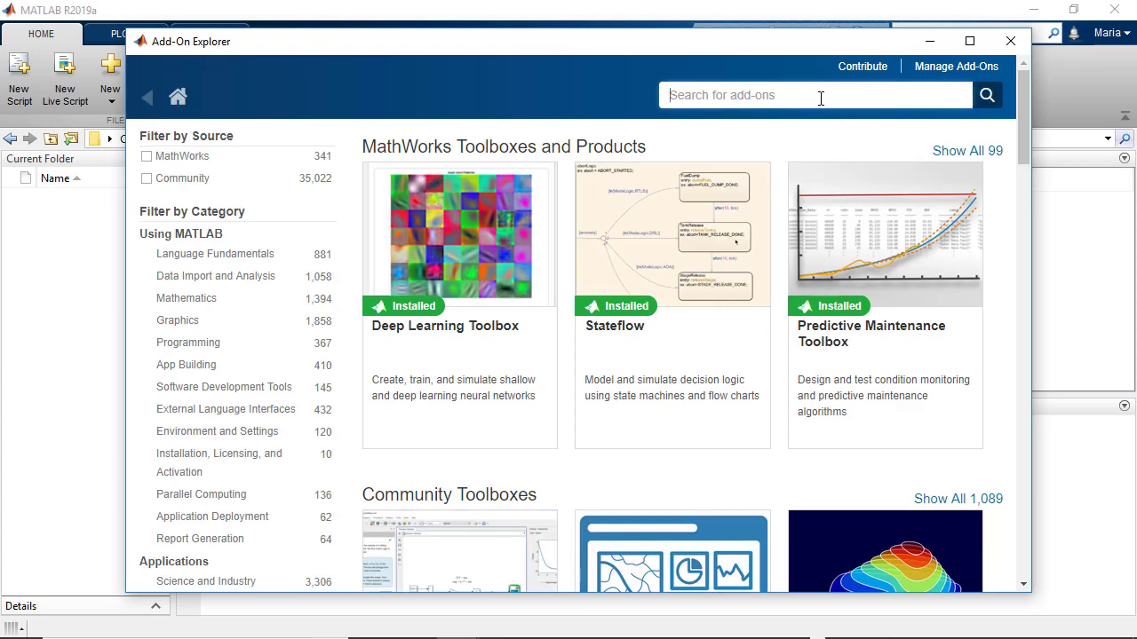
type("cube")
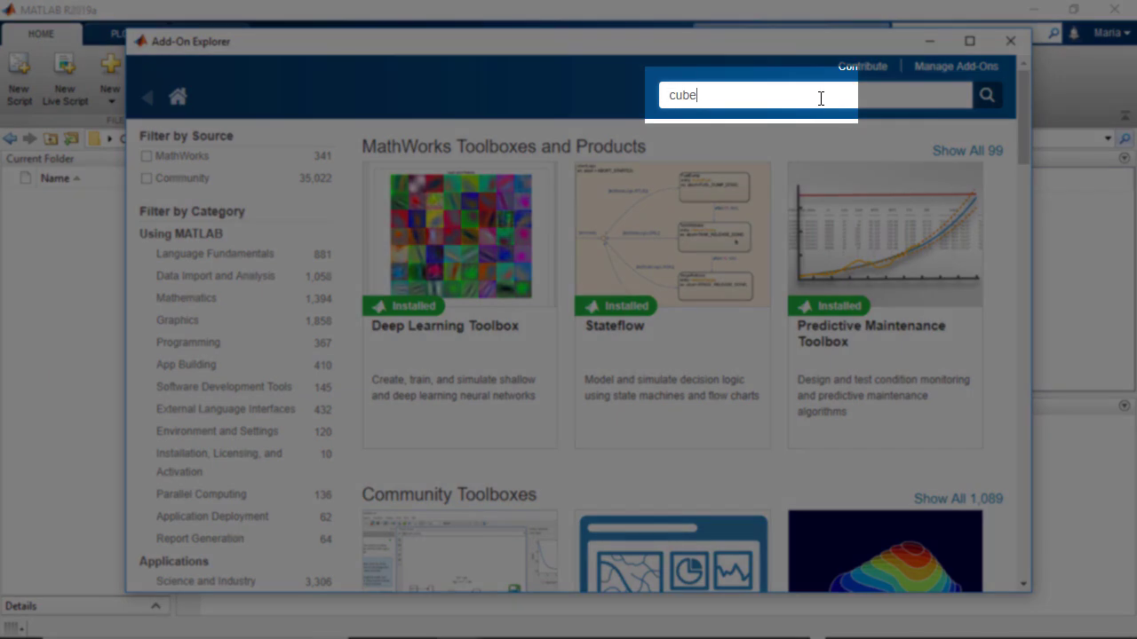
type("sat")
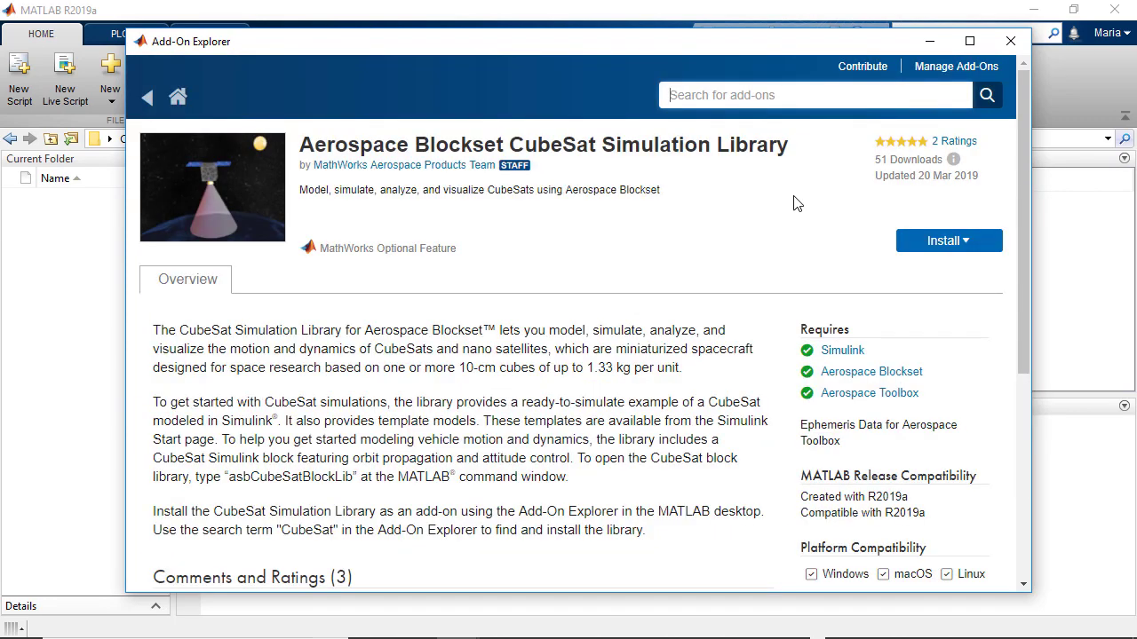
left_click(943, 242)
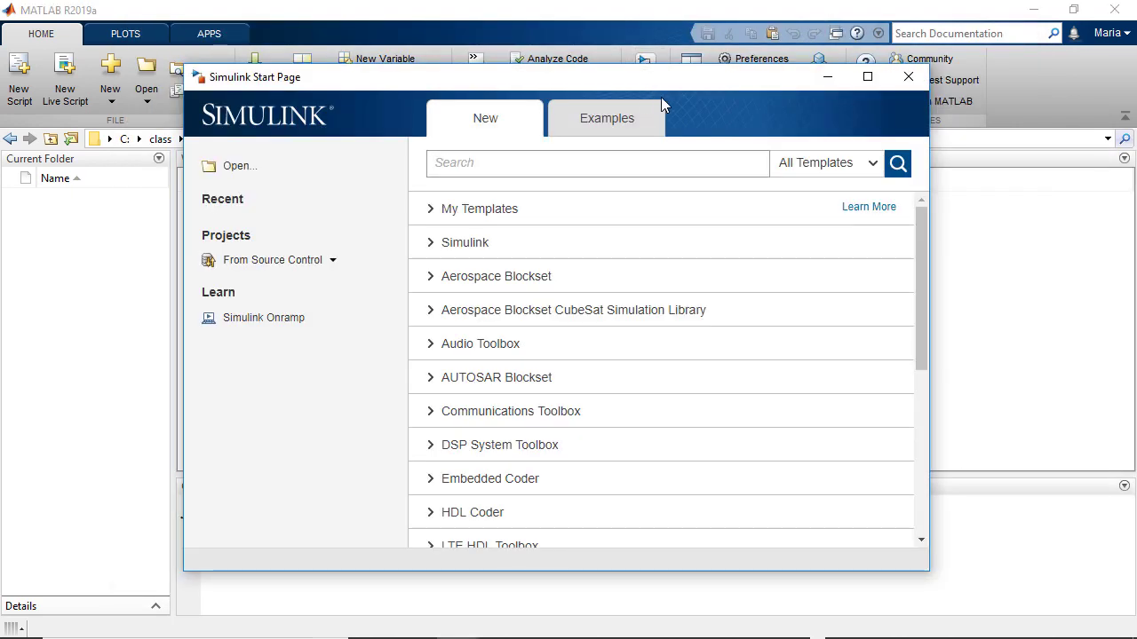
mouse_move(451, 320)
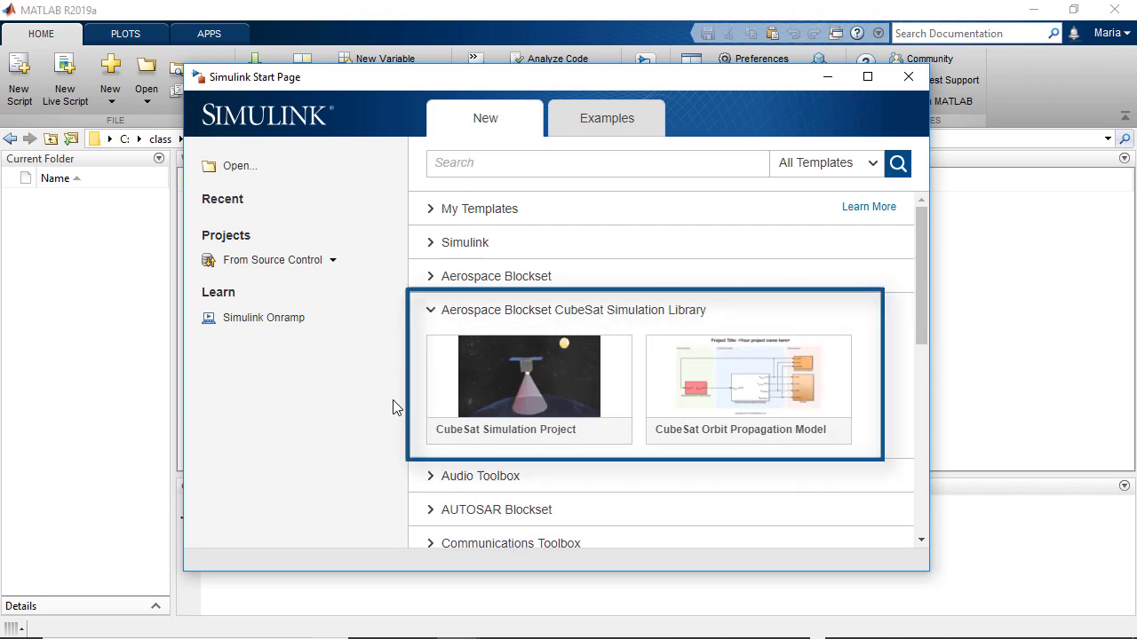
mouse_move(426, 419)
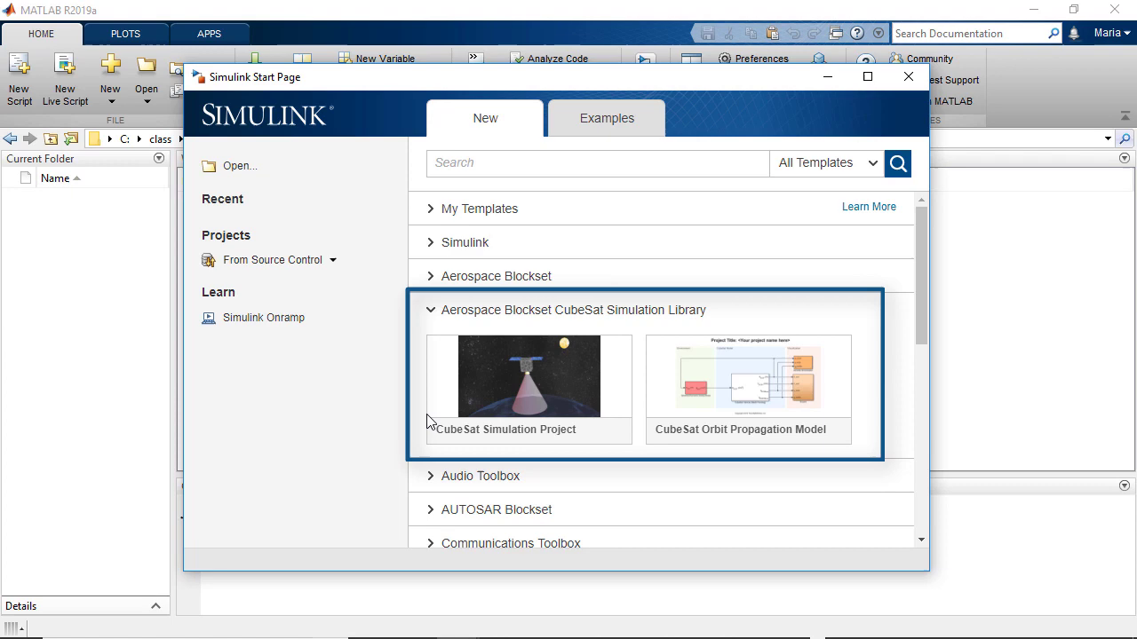
Create myCubeSatProject from the CubeSat Simulation Project template with the default name and folder.
left_click(527, 377)
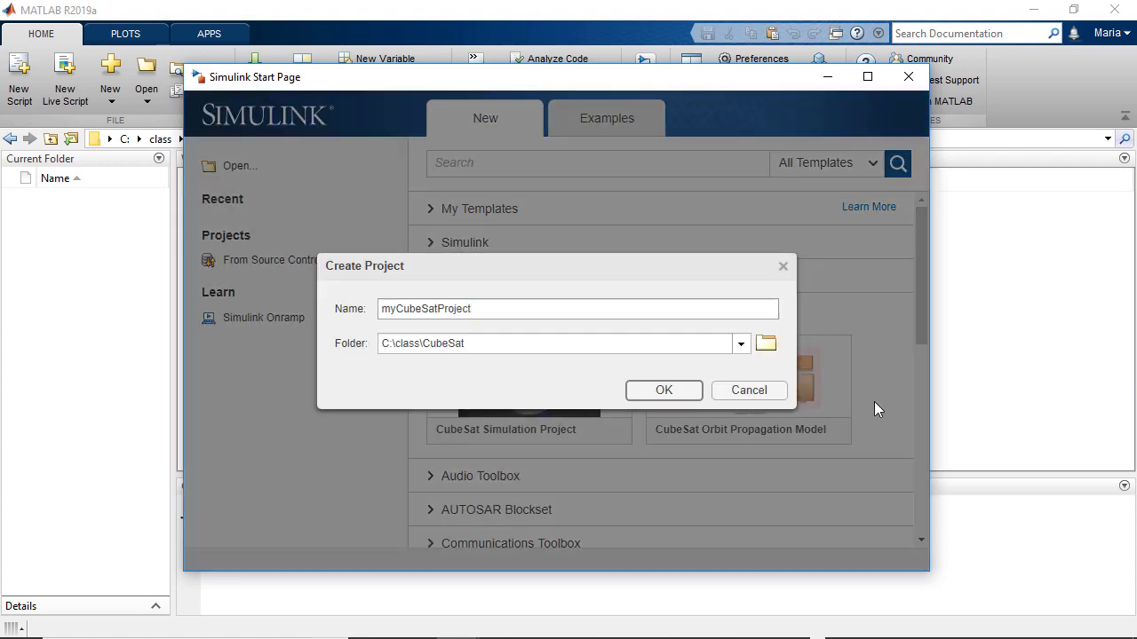
left_click(665, 391)
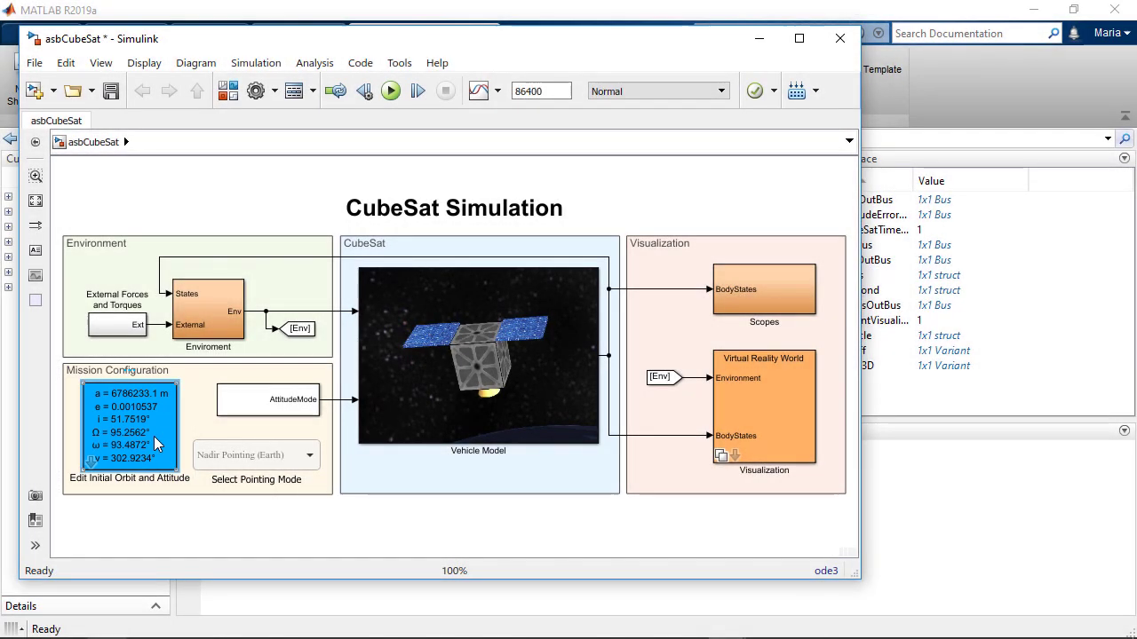
double_click(128, 426)
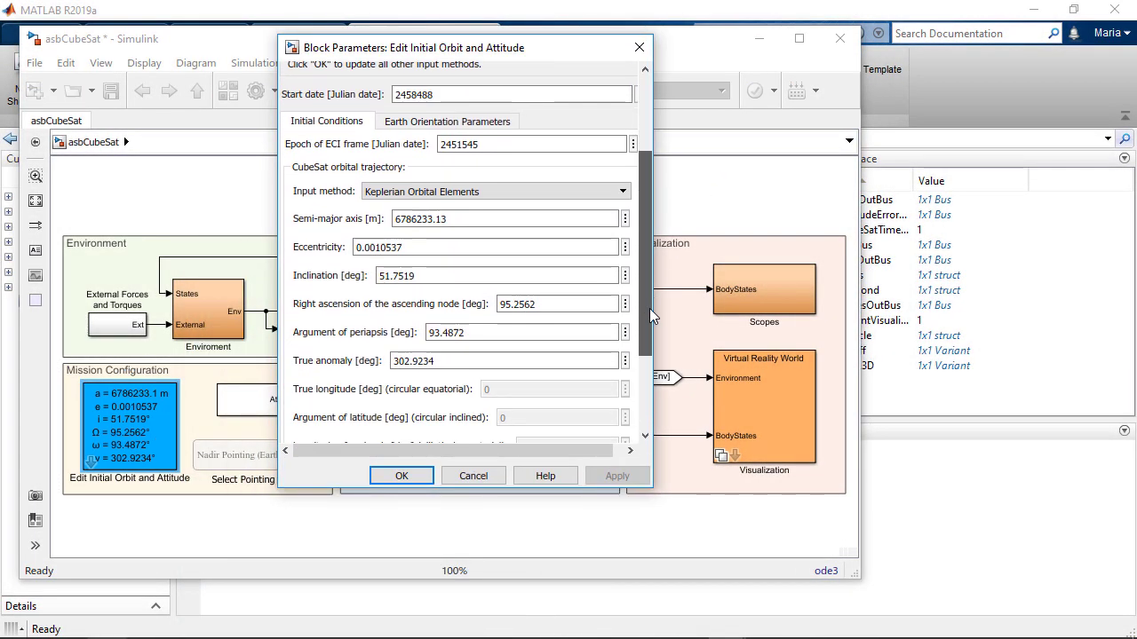
scroll("down", 3)
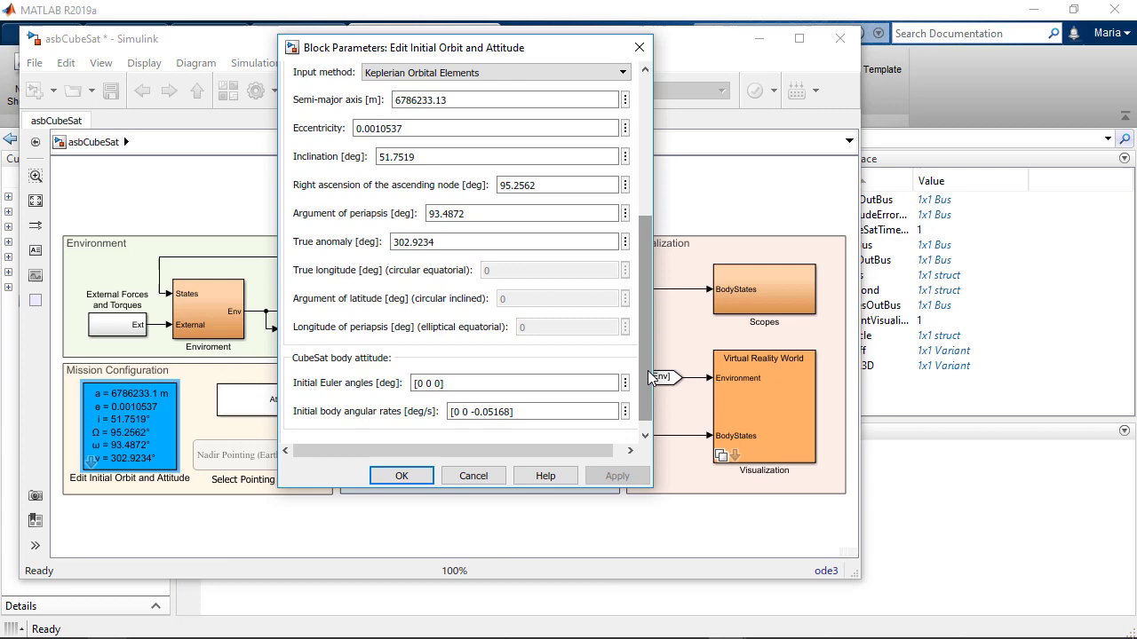
left_click(402, 476)
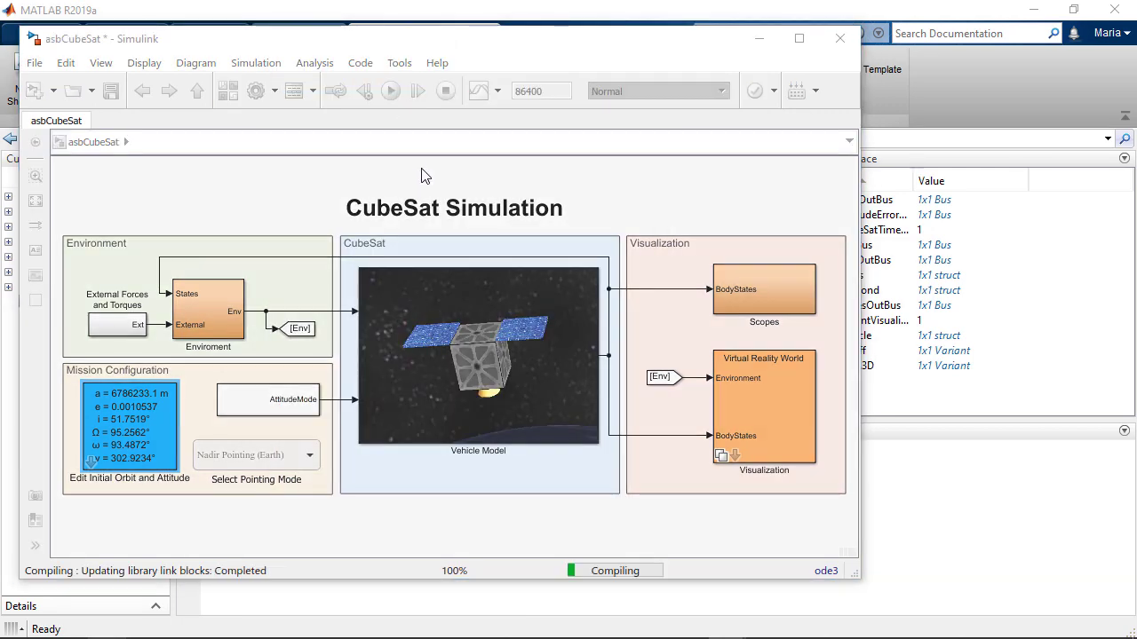
left_click(390, 91)
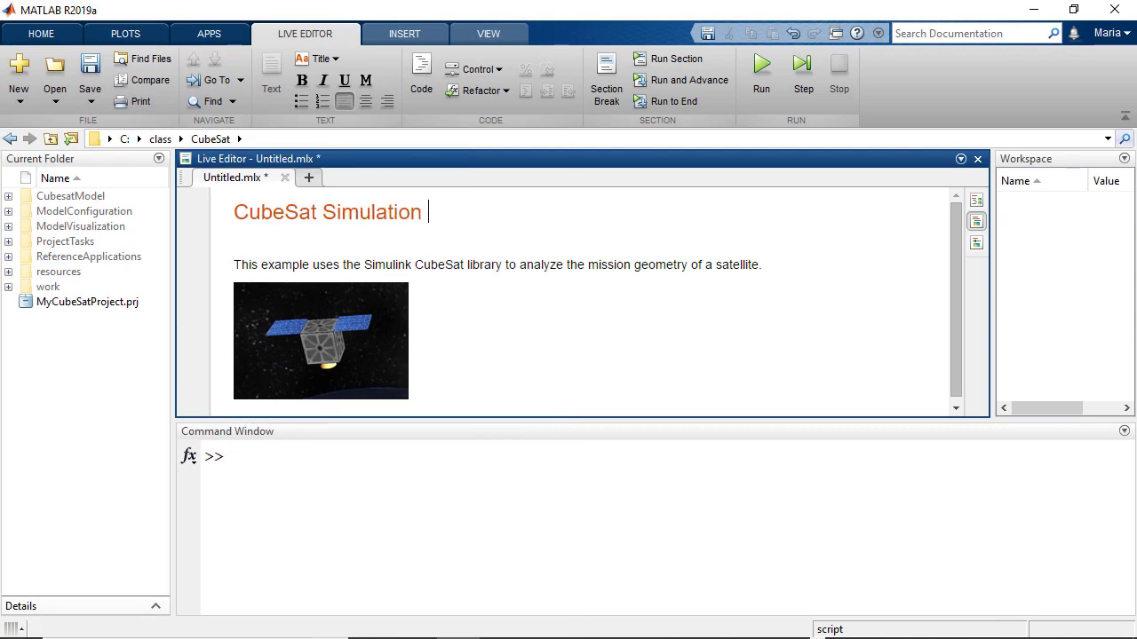
Extend the live script title to 'CubeSat Simulation and Mission Analysis'.
type("and Mission")
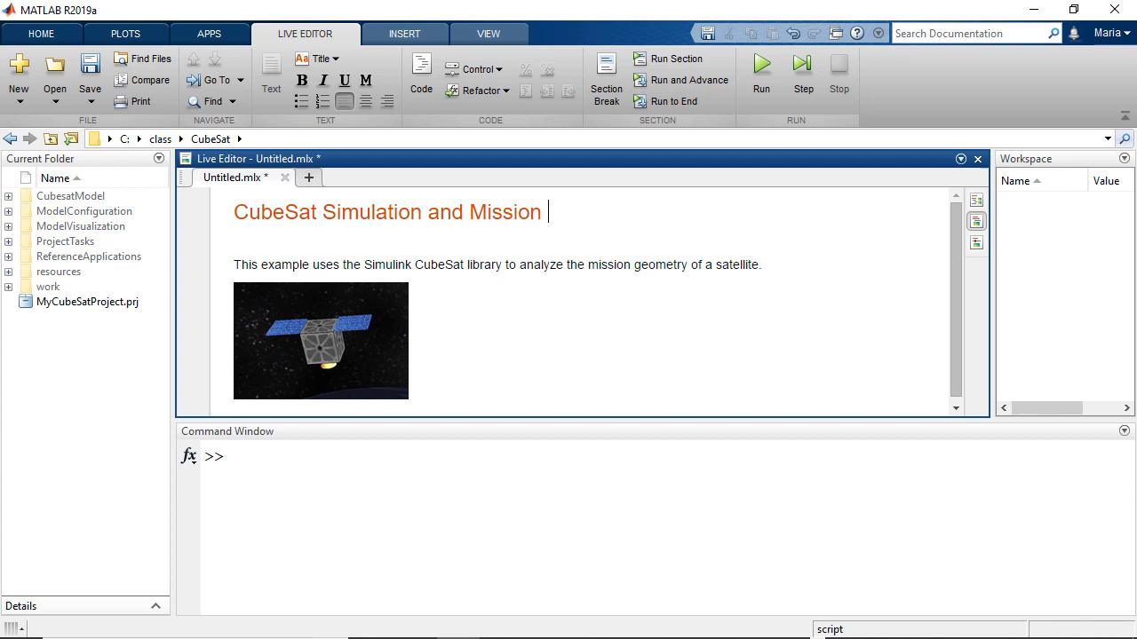
type("Analysis")
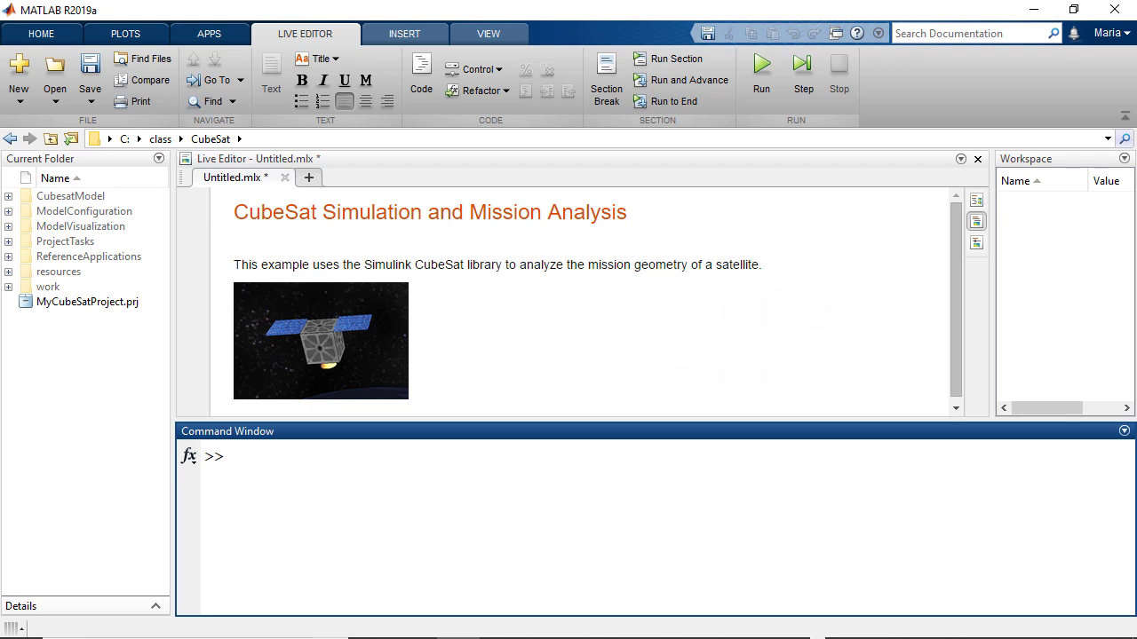
Bring up the CubeSat block library with the asbCubeSatBlockLib command.
type("asbCu")
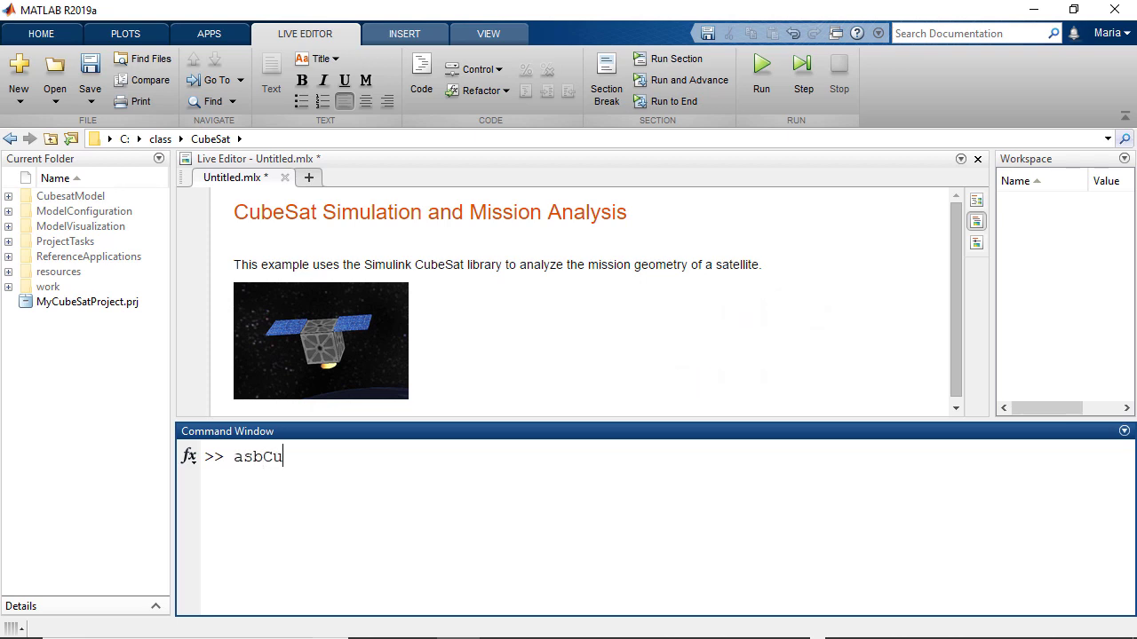
type("beSat")
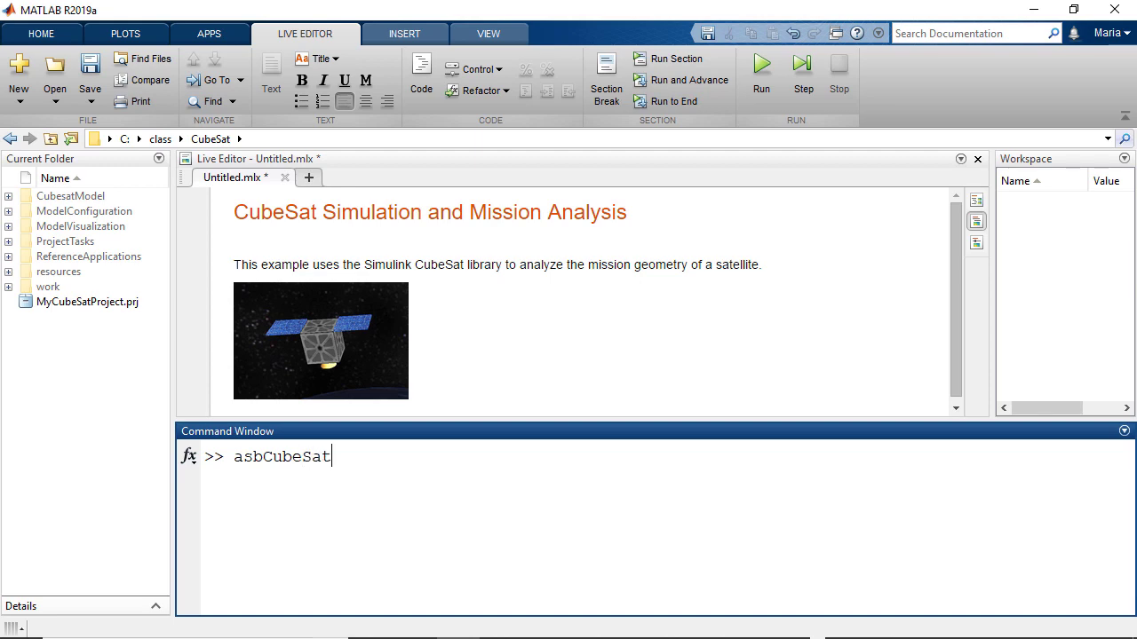
type("BlockLib")
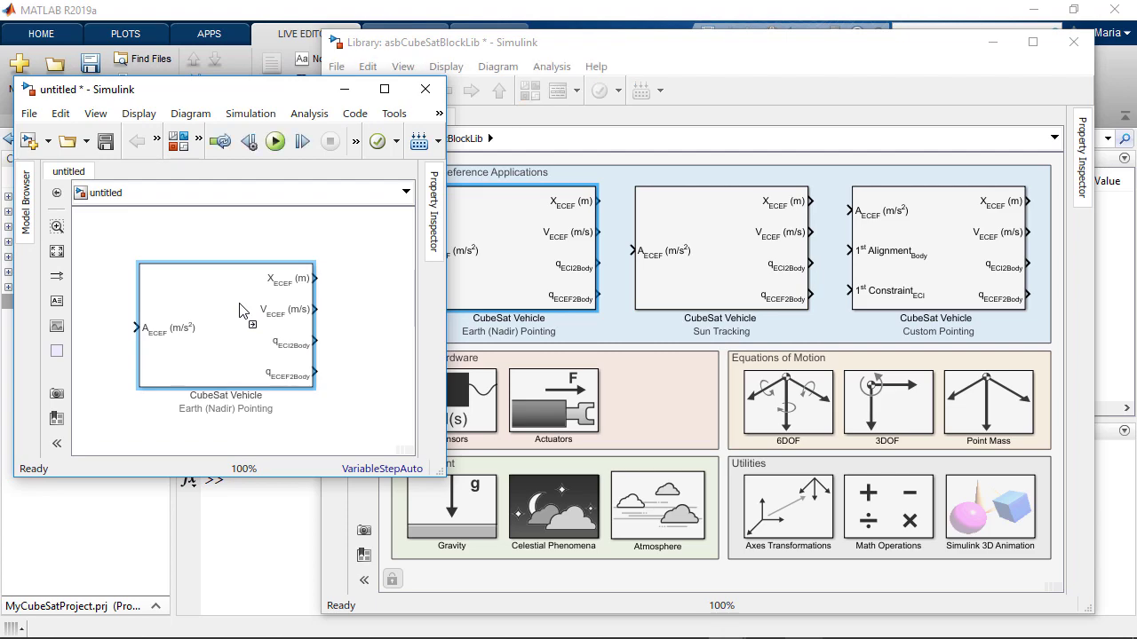
Set the CubeSat Vehicle block's orbit Input method to ECEF Position and Velocity and accept the settings.
double_click(226, 324)
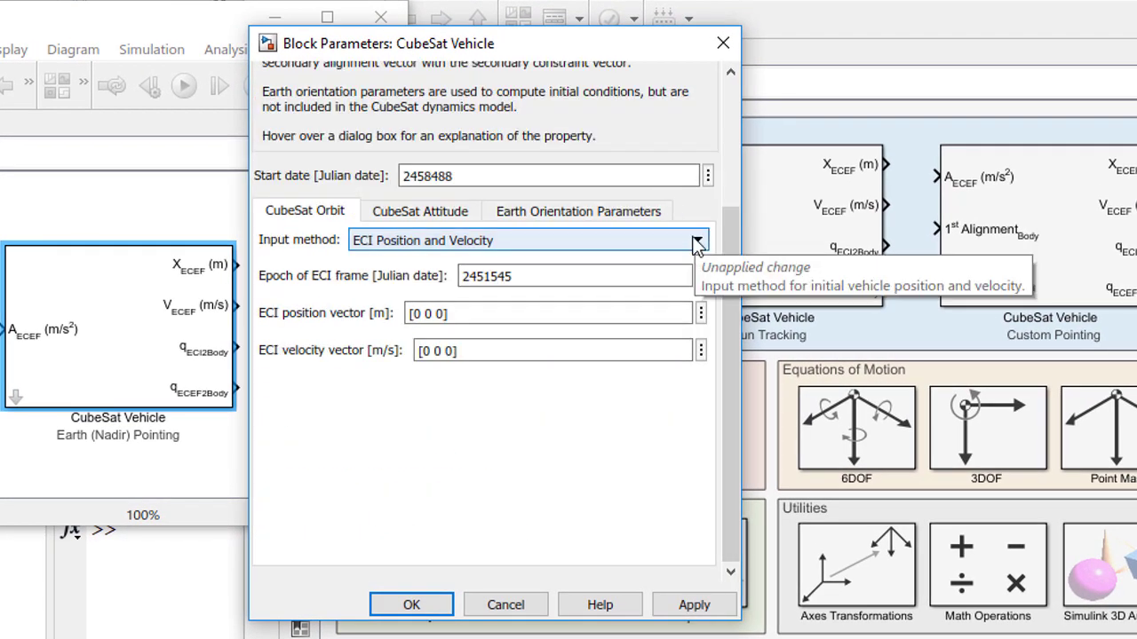
left_click(697, 240)
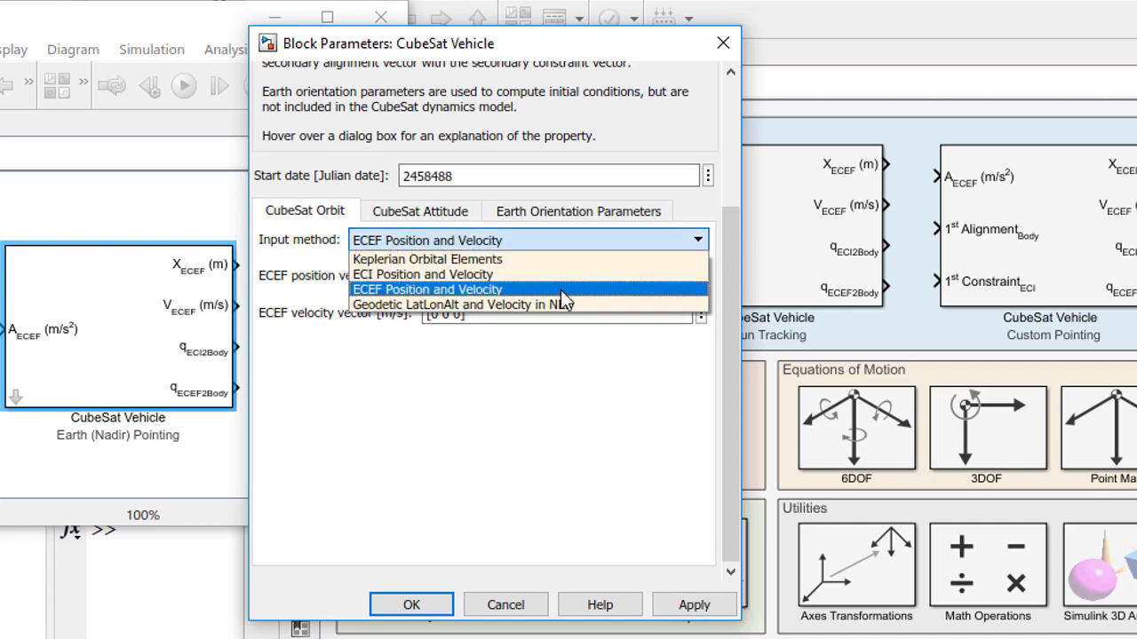
left_click(419, 210)
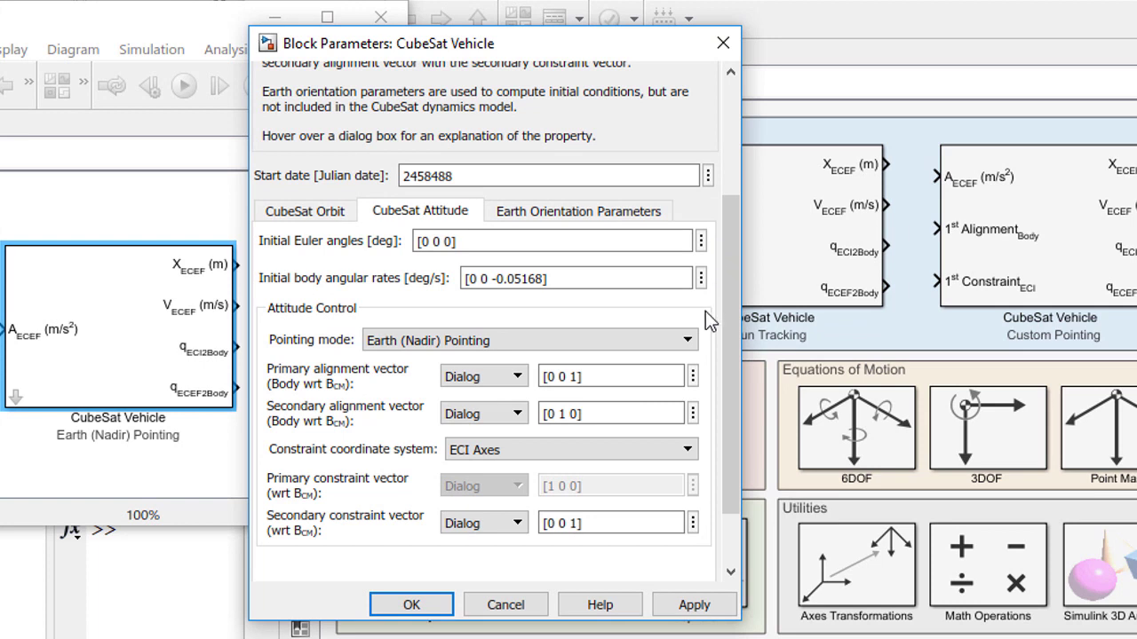
left_click(684, 341)
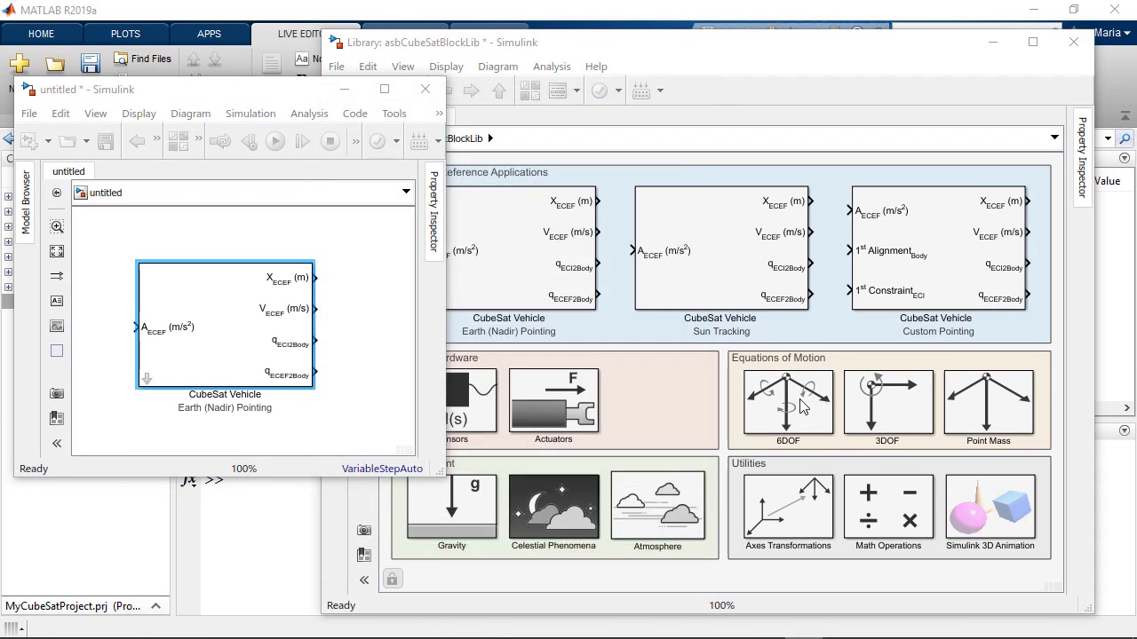
double_click(787, 401)
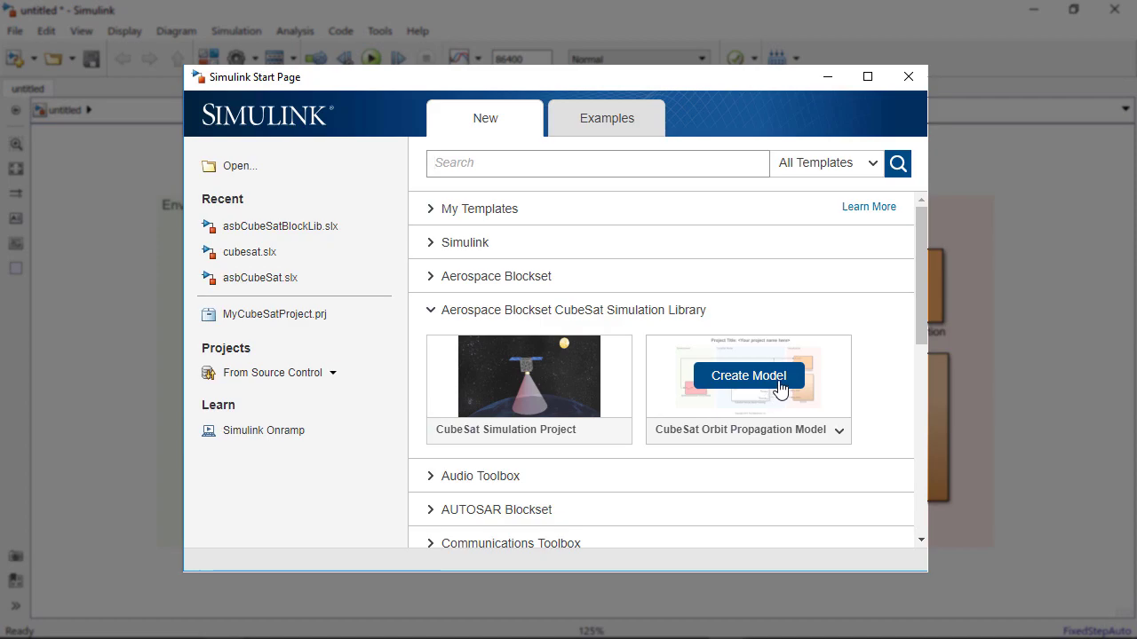
Create a model from the CubeSat Orbit Propagation template and reopen asbCubeSat.slx from the project files.
left_click(748, 375)
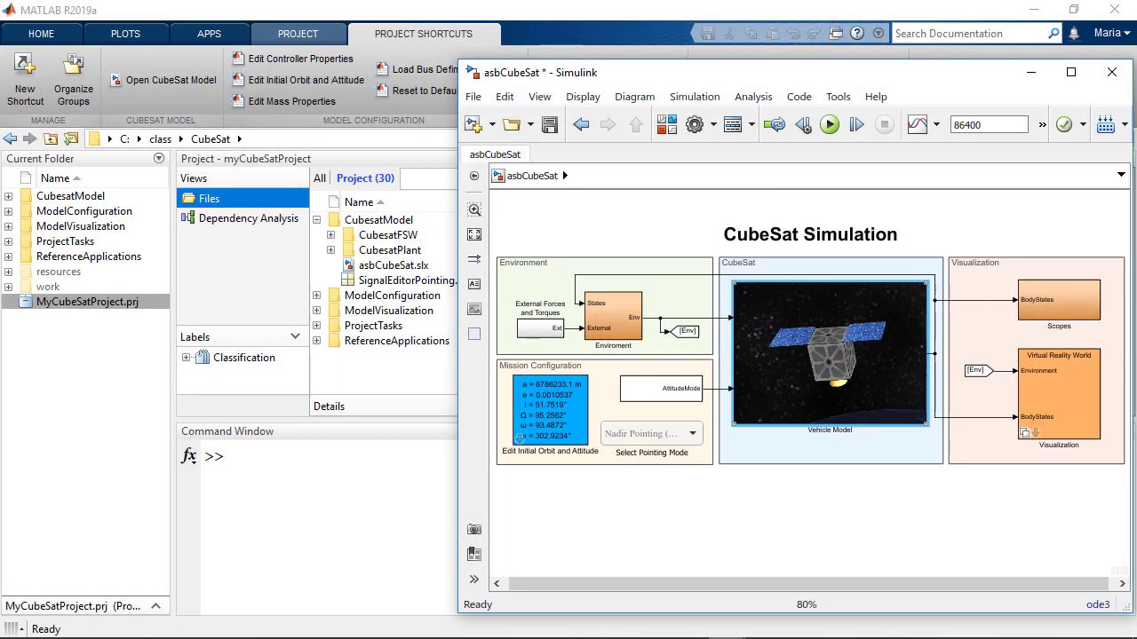
double_click(828, 355)
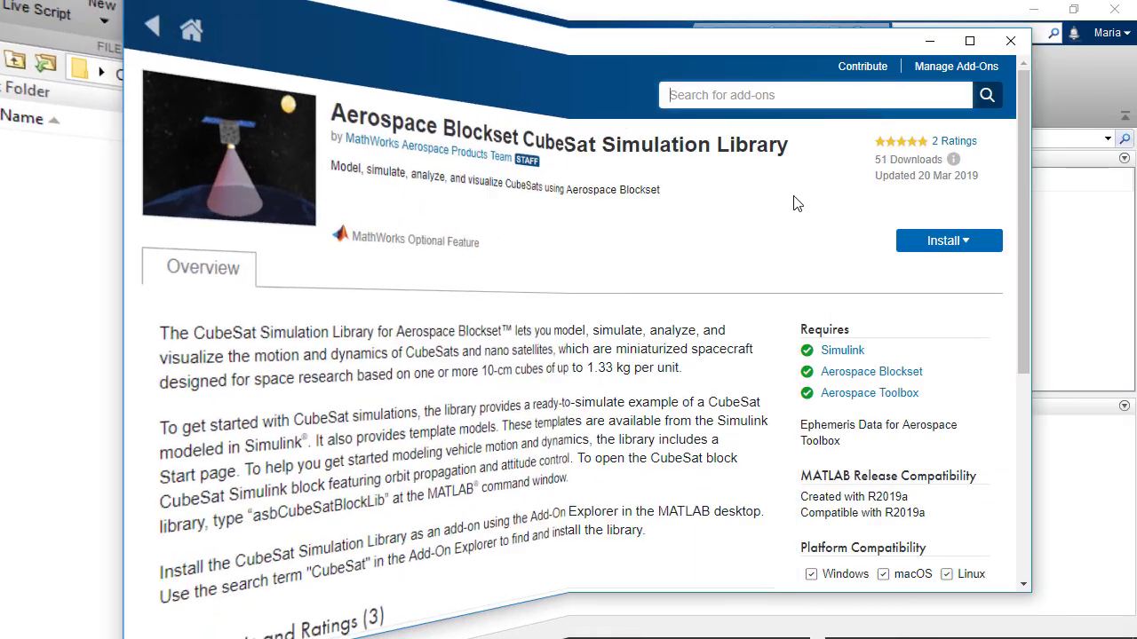
Install the Aerospace Blockset CubeSat Simulation Library from the Add-On Explorer.
left_click(949, 242)
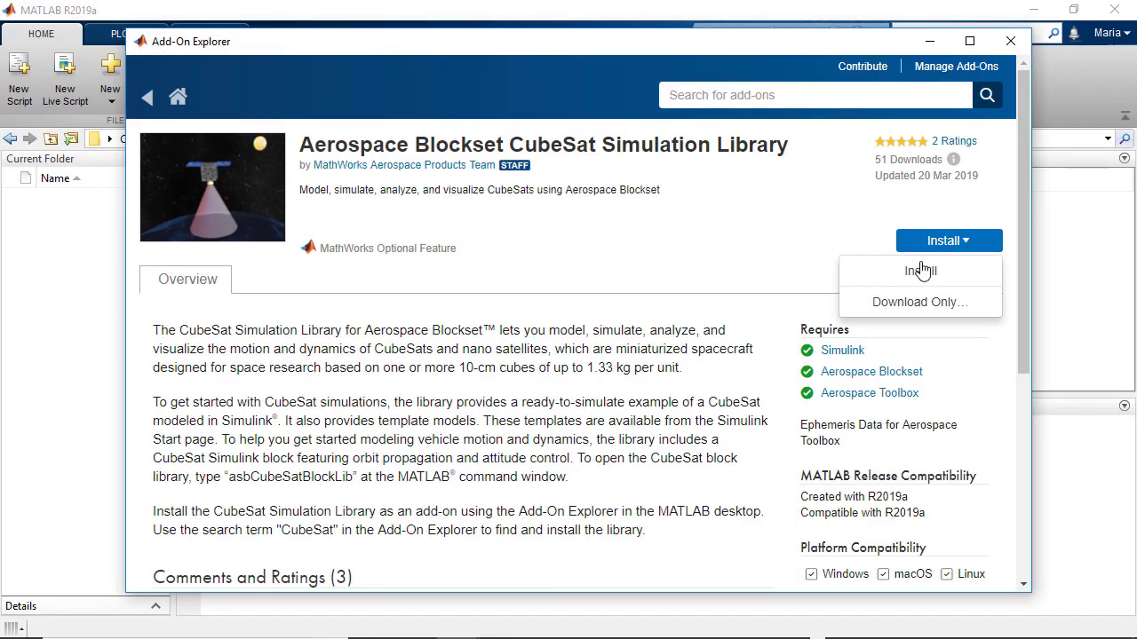
left_click(920, 270)
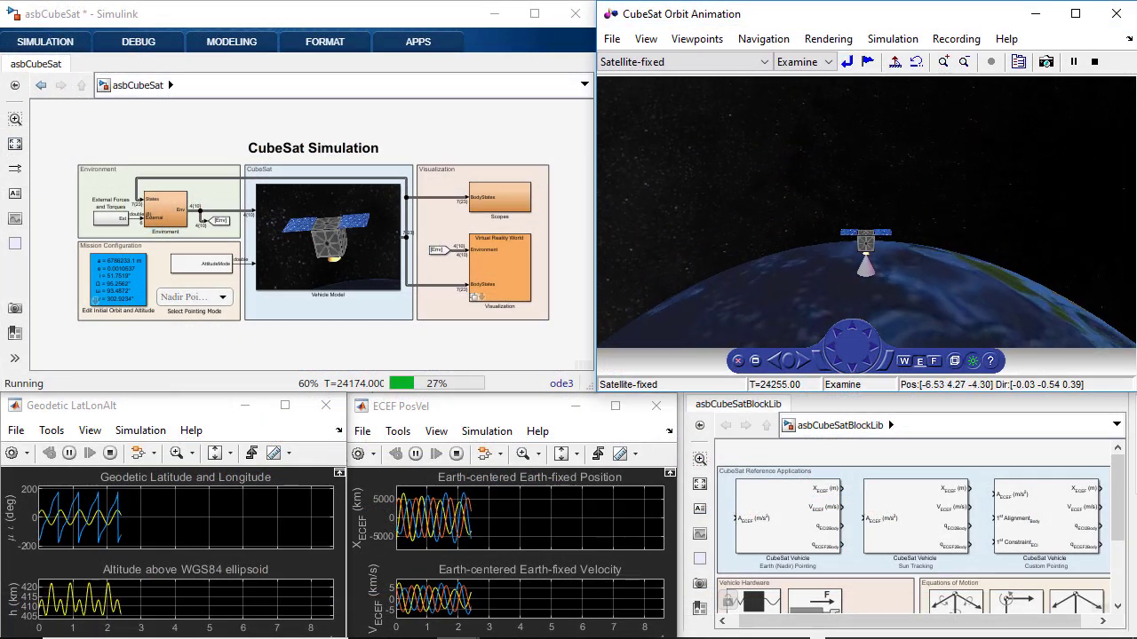